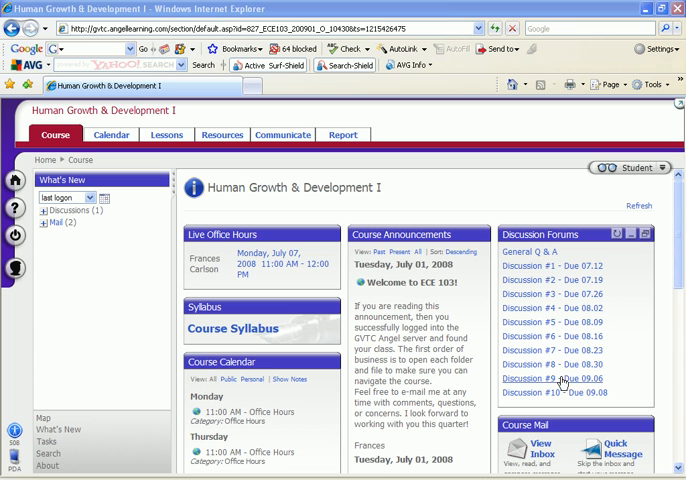
mouse_move(318, 206)
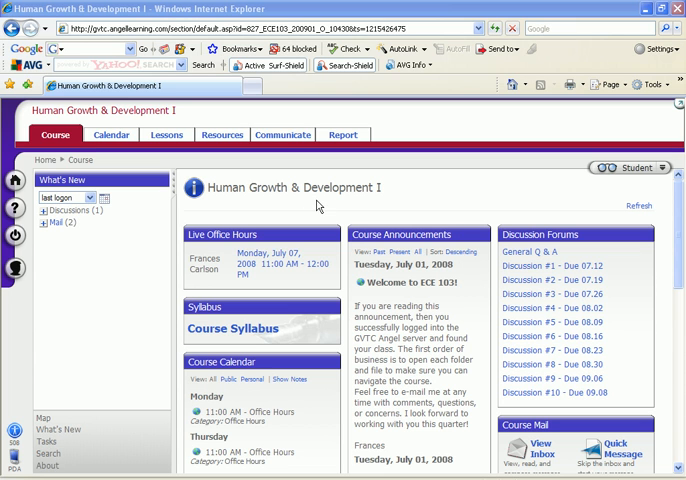
mouse_move(253, 224)
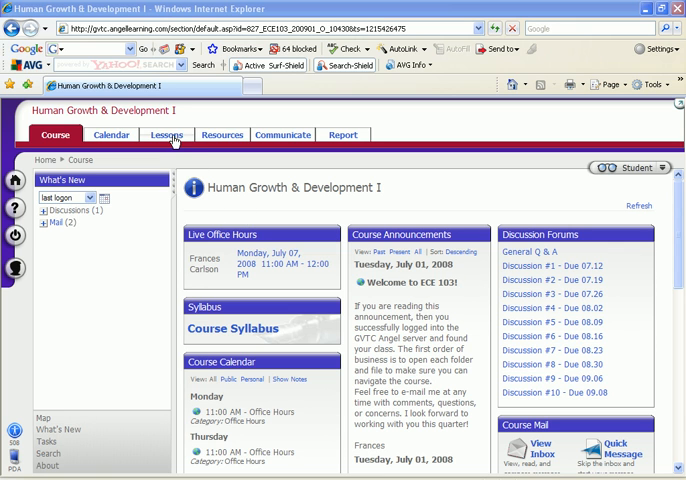
Open the Lessons tab of the Human Growth & Development I course.
left_click(167, 134)
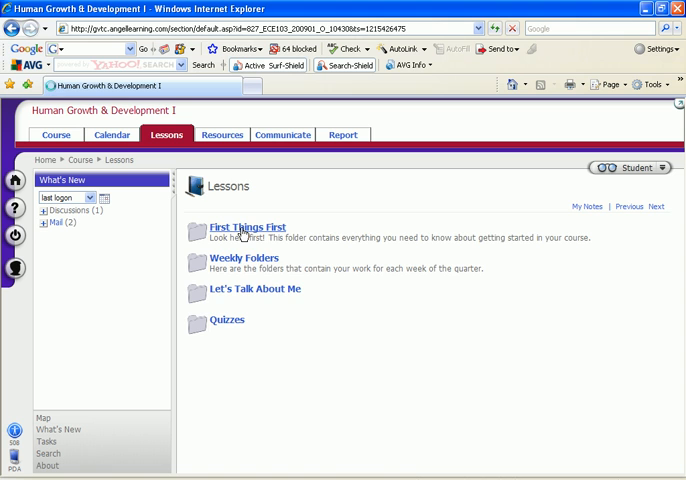
Go through First Things First's Assignments folder into the Video Reviews folder.
left_click(249, 227)
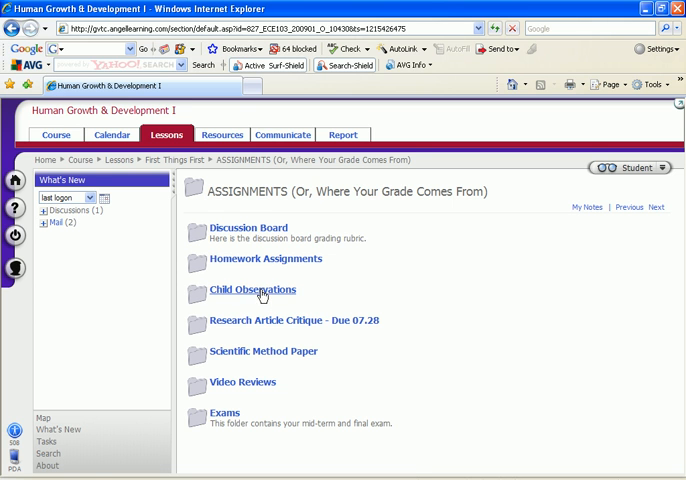
mouse_move(313, 293)
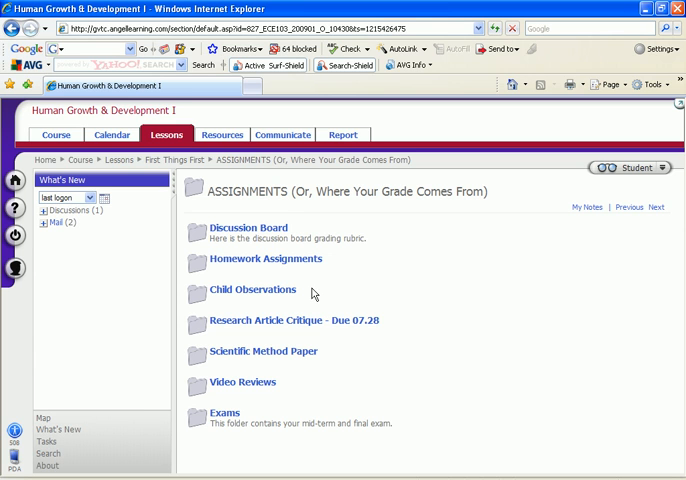
mouse_move(315, 290)
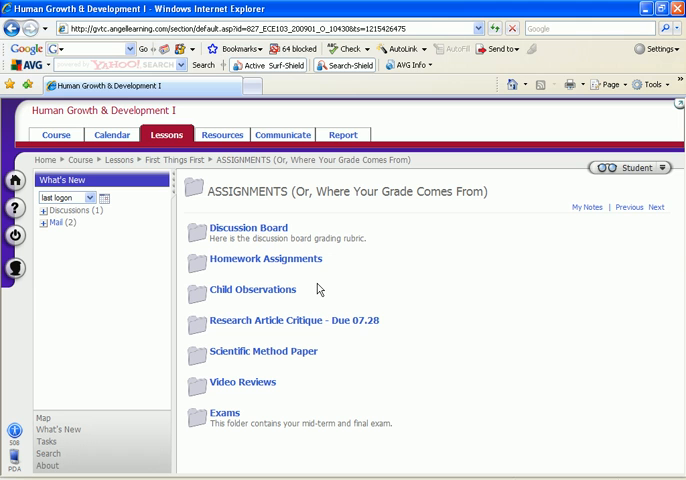
mouse_move(318, 290)
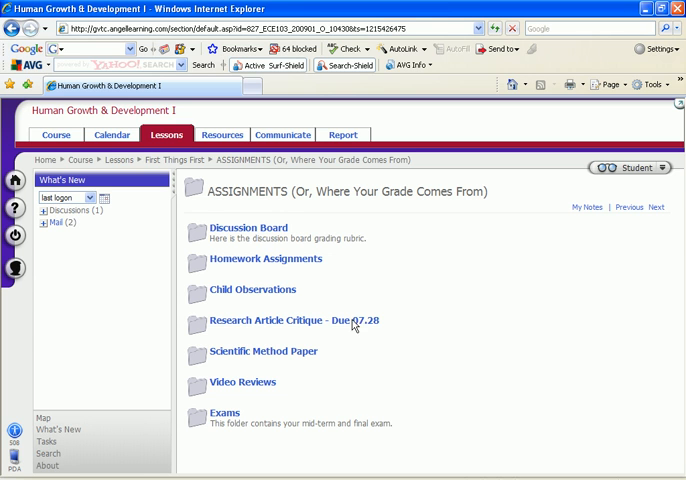
mouse_move(240, 382)
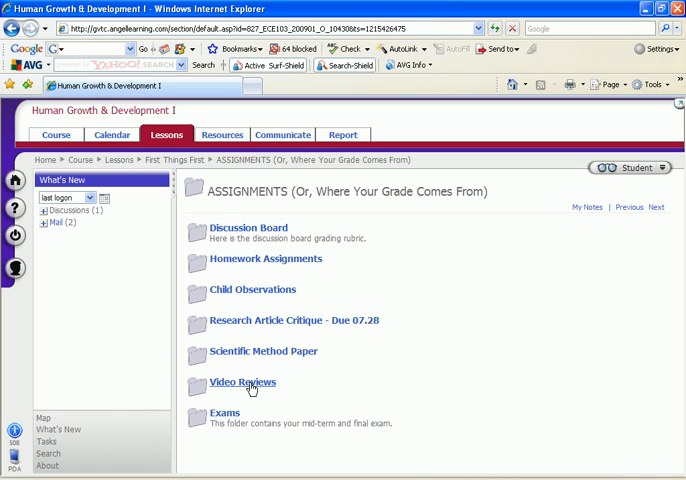
left_click(240, 382)
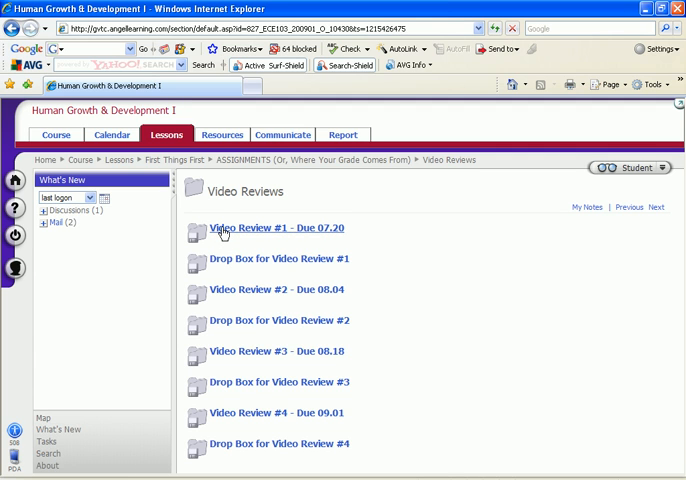
Open Video Review #1 (due 07.20) and scroll down to its Attachments.
left_click(281, 228)
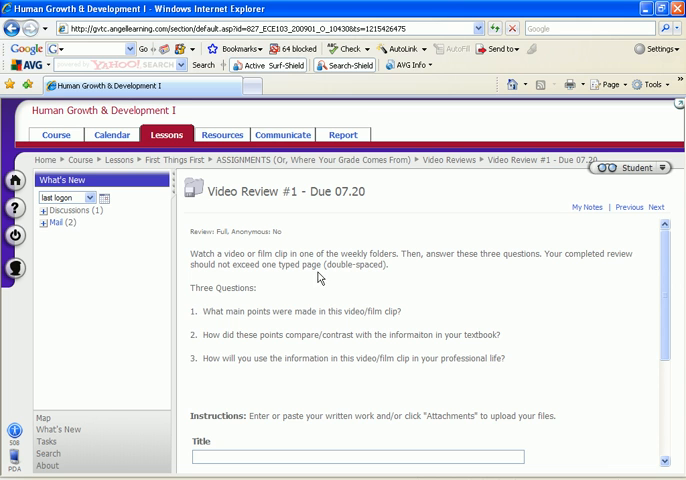
scroll("down", 3)
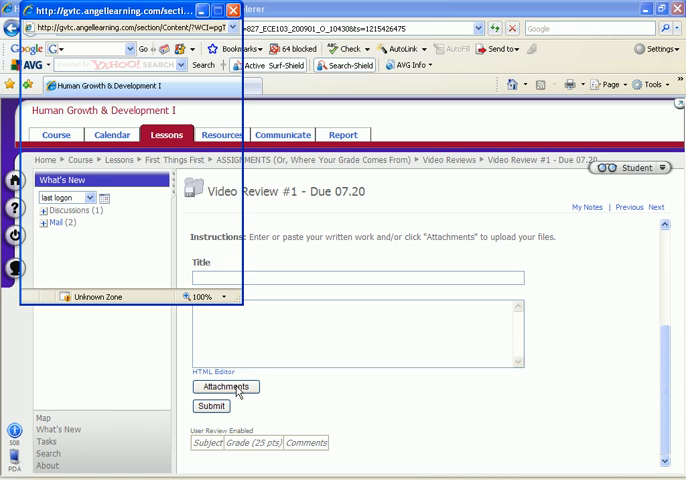
Upload Spring_2007_gradebook.csv from the ECE 103 folder as the Video Review #1 attachment.
left_click(224, 387)
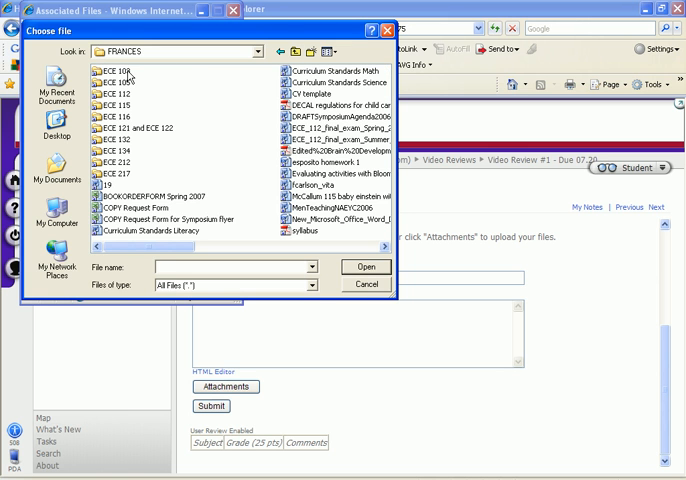
double_click(125, 82)
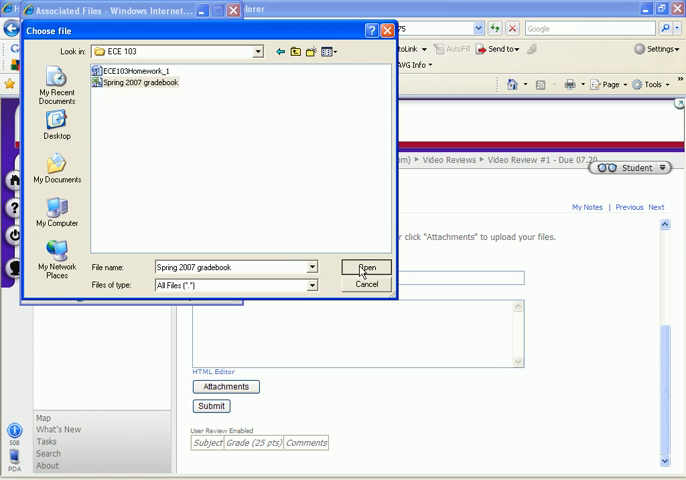
left_click(366, 266)
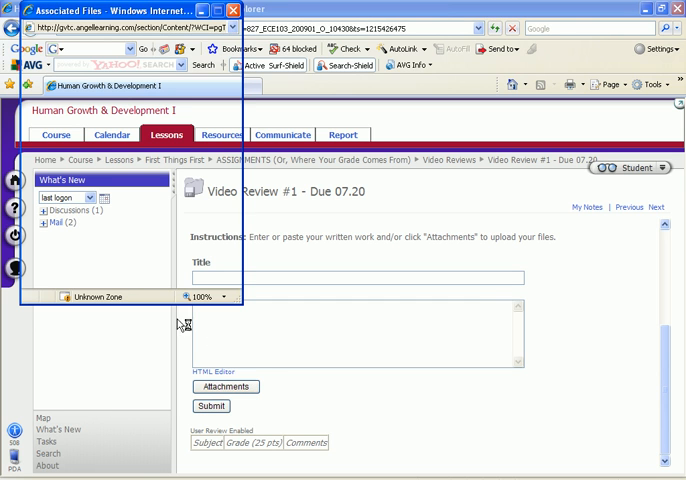
left_click(224, 387)
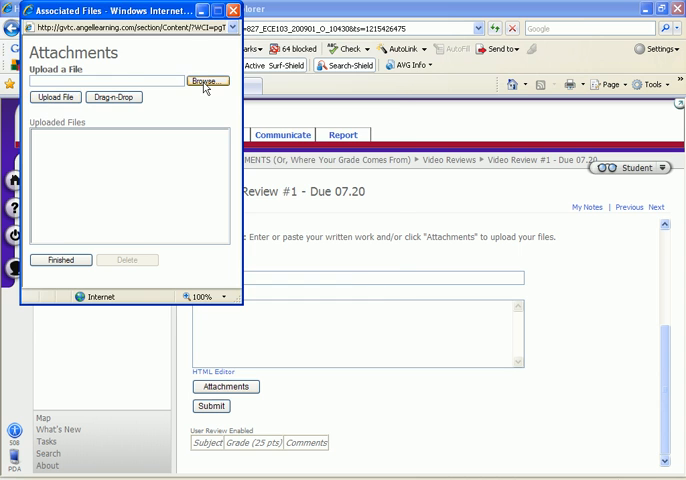
left_click(207, 81)
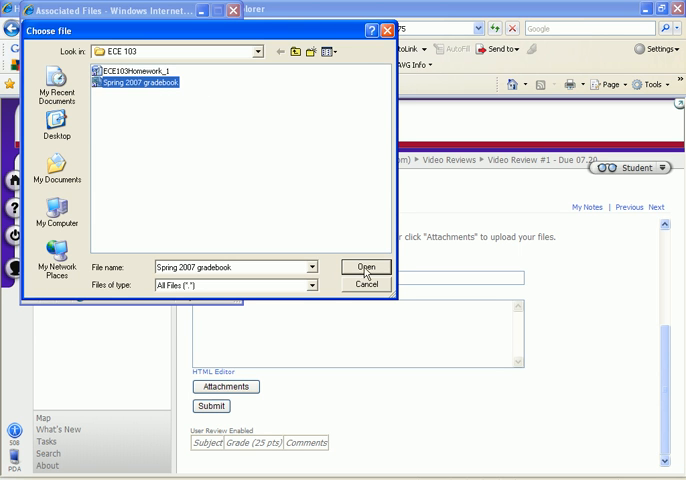
left_click(365, 266)
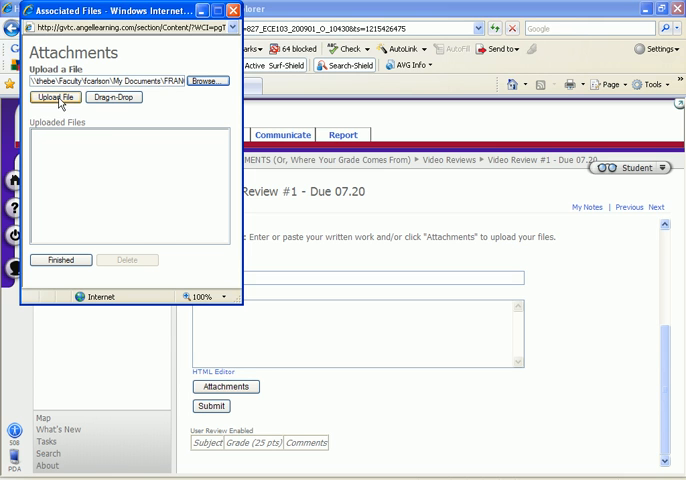
left_click(58, 97)
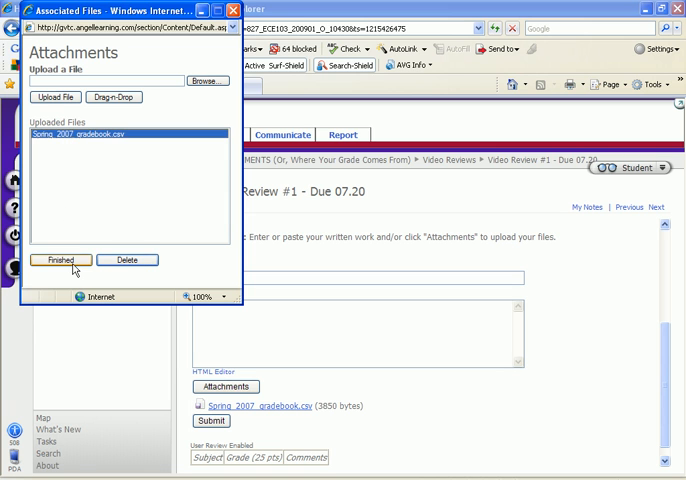
left_click(58, 260)
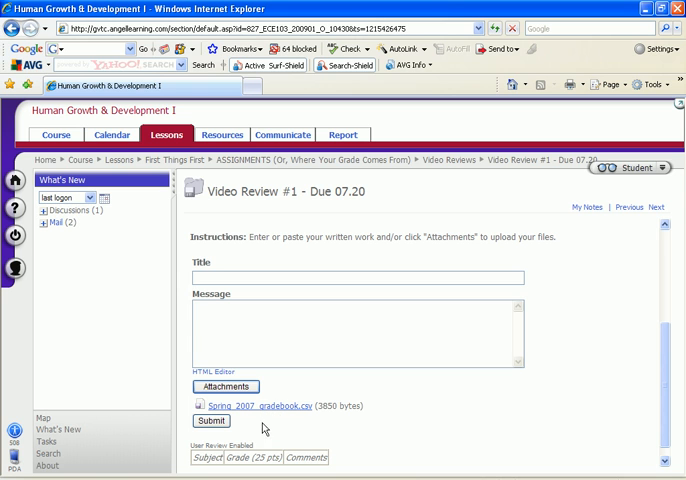
Dismiss the missing-title warning and enter the title 'Carlson video review #1'.
left_click(210, 421)
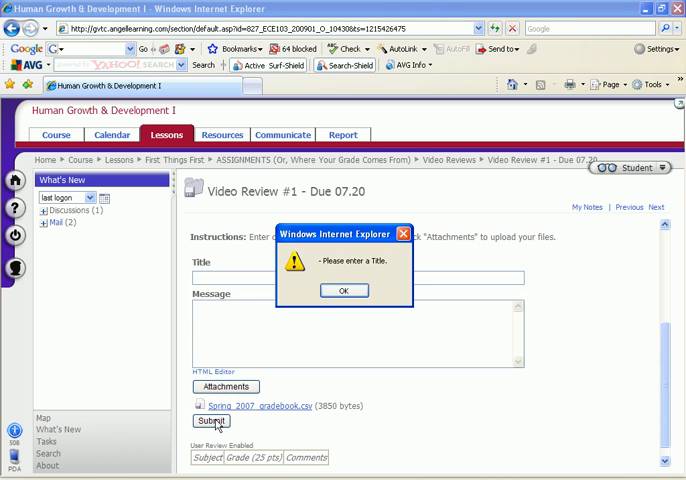
left_click(344, 290)
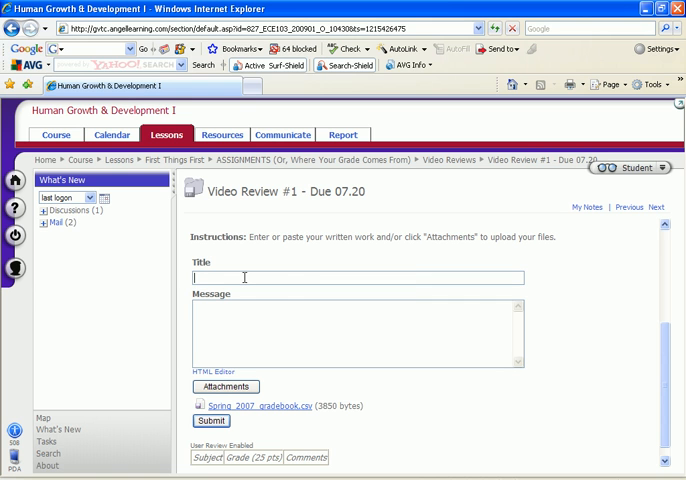
type("V")
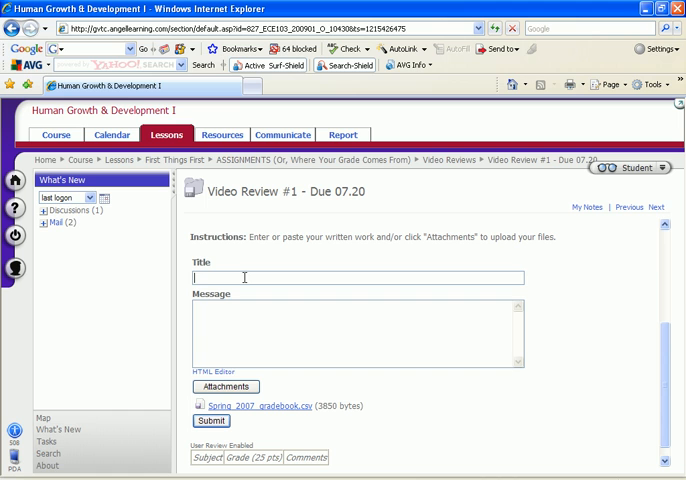
type("Carlson video review #1")
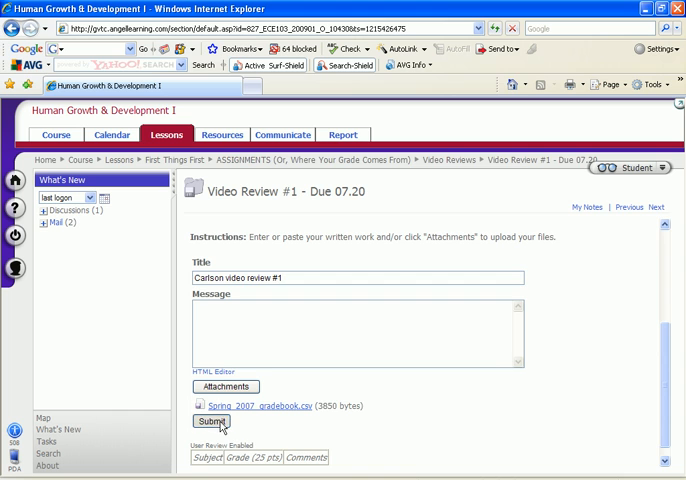
Submit Video Review #1, acknowledge the Submission Successful result, and leave the page.
left_click(211, 421)
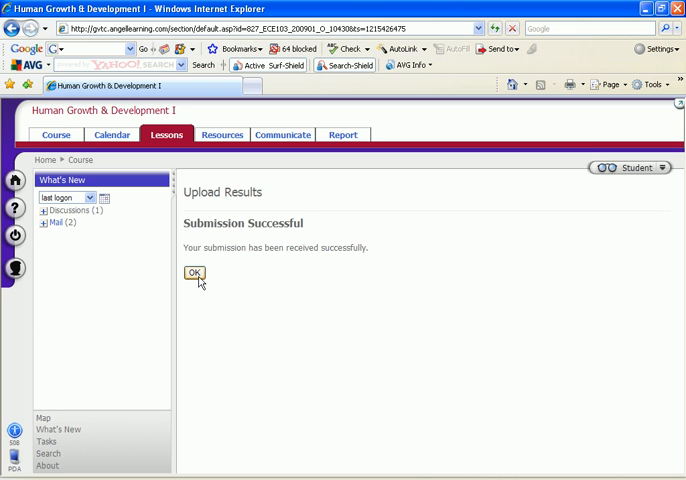
left_click(194, 273)
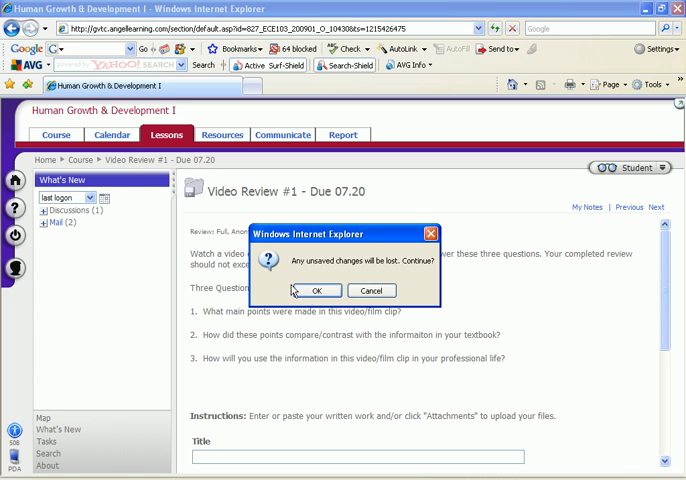
left_click(317, 291)
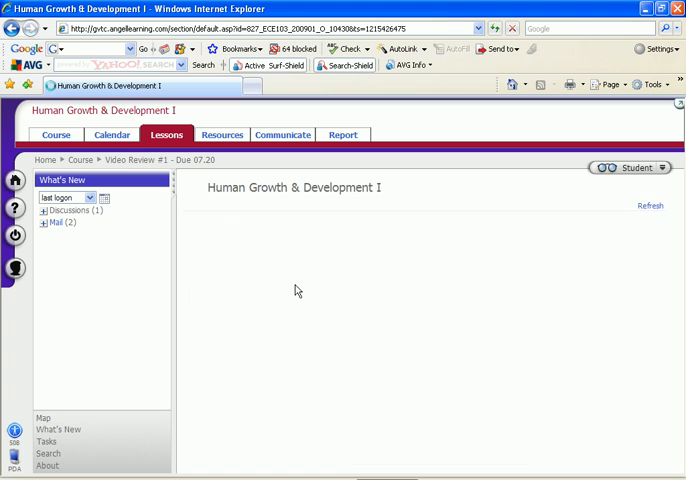
Navigate Lessons > Assignments > Video Reviews to the Drop Box for Video Review #1.
left_click(56, 134)
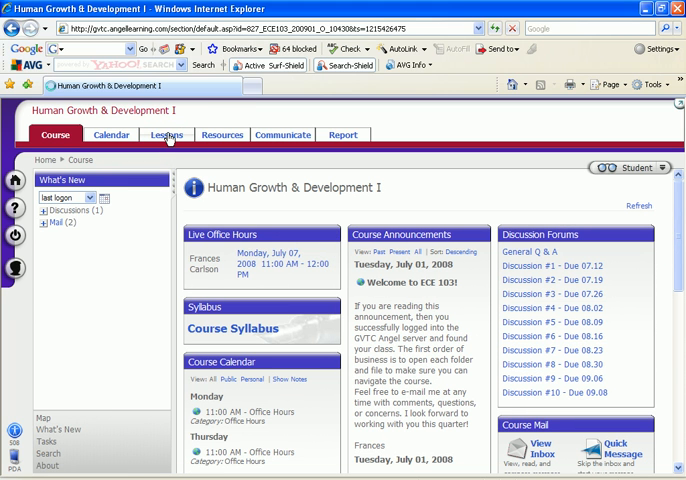
left_click(167, 134)
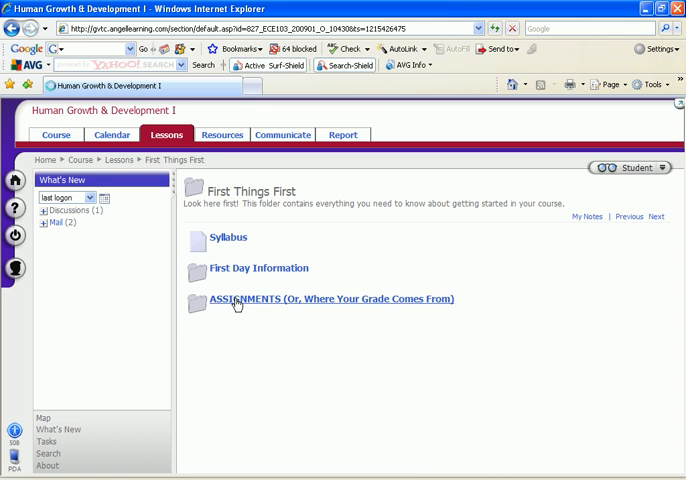
left_click(330, 299)
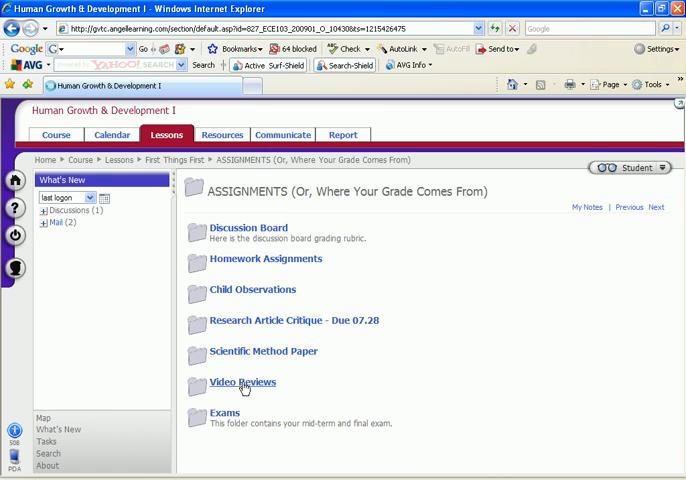
left_click(240, 382)
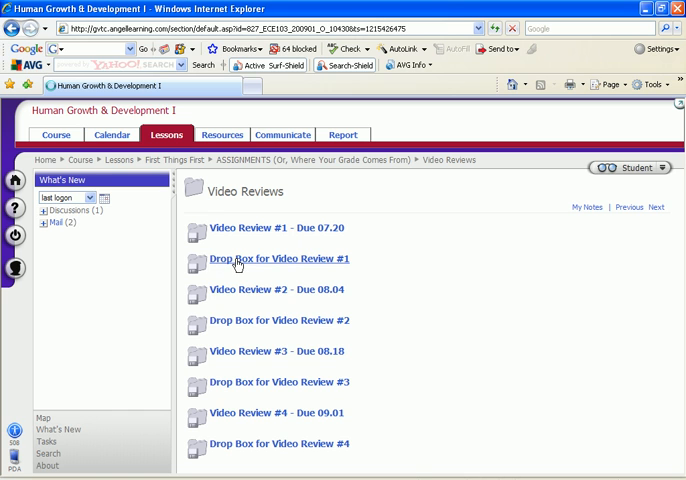
left_click(279, 258)
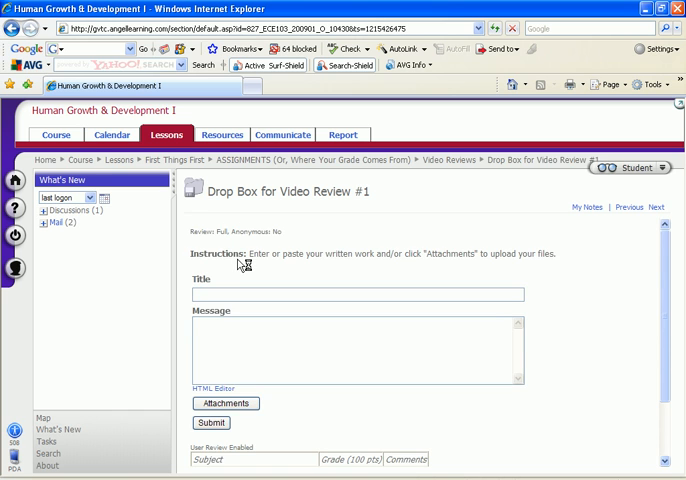
mouse_move(252, 334)
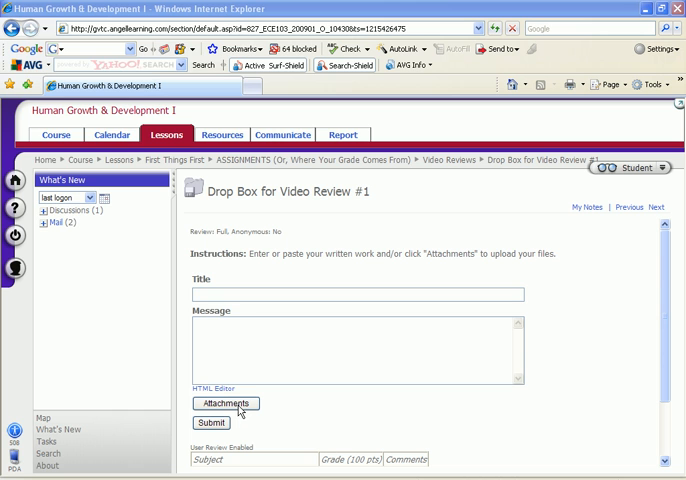
Upload Spring_2007_gradebook.csv as the drop box attachment.
left_click(224, 403)
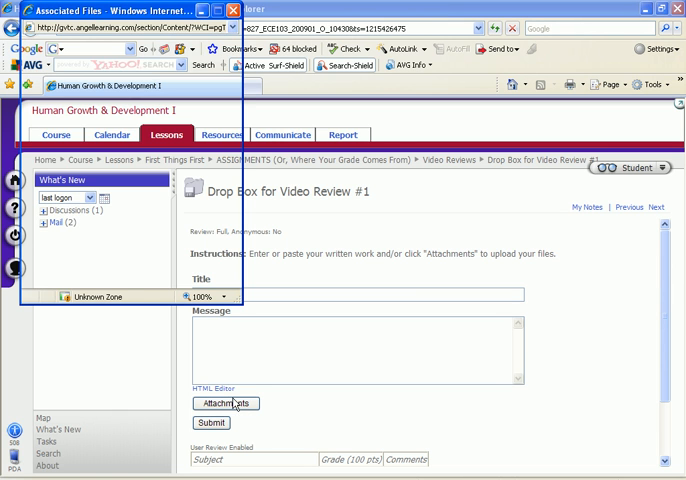
left_click(224, 403)
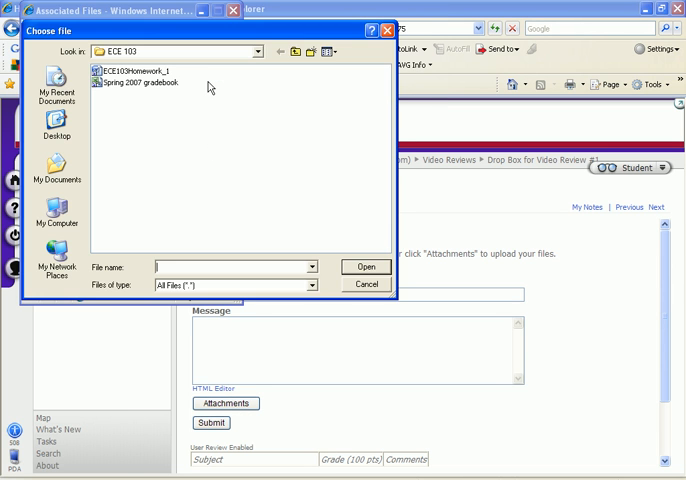
left_click(137, 83)
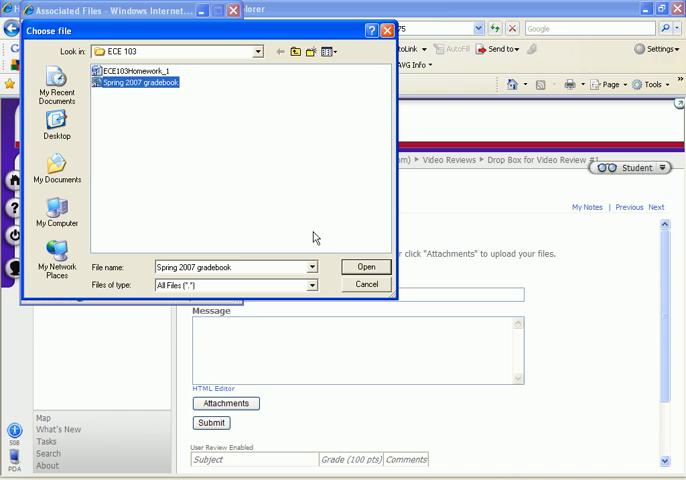
left_click(365, 266)
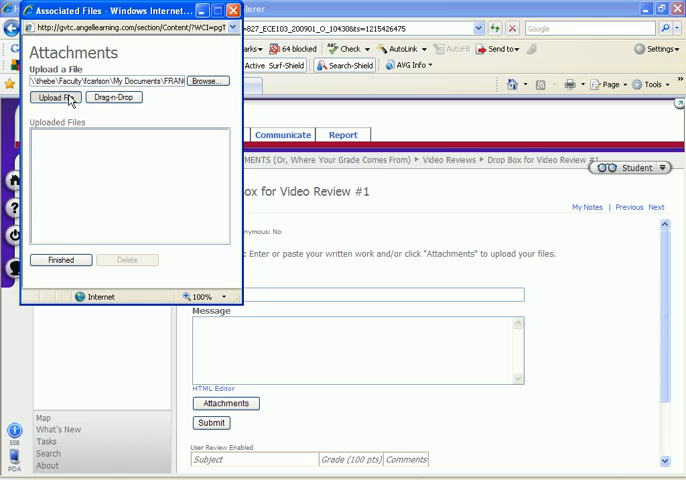
left_click(59, 97)
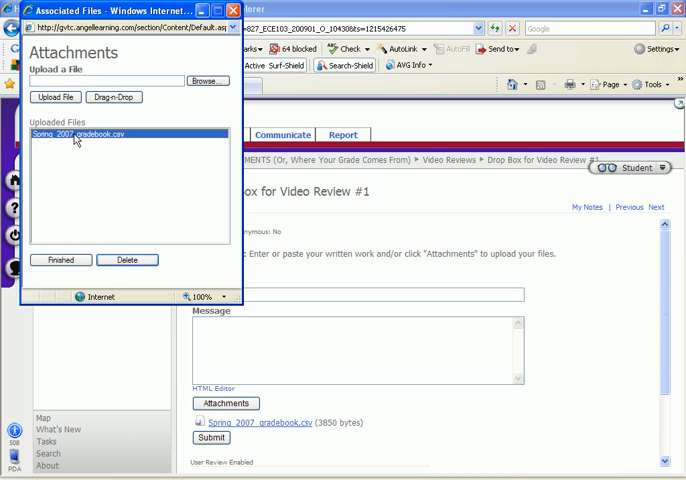
left_click(60, 260)
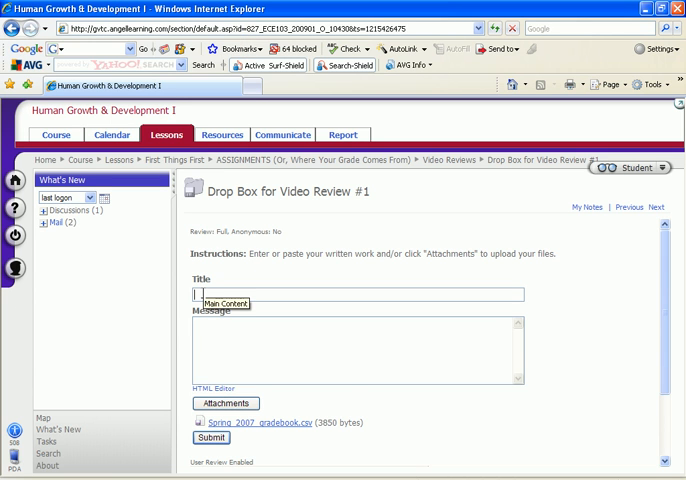
Title the drop box entry 'Carlson Video Review #1', submit it, and acknowledge success.
type("Carlson vi")
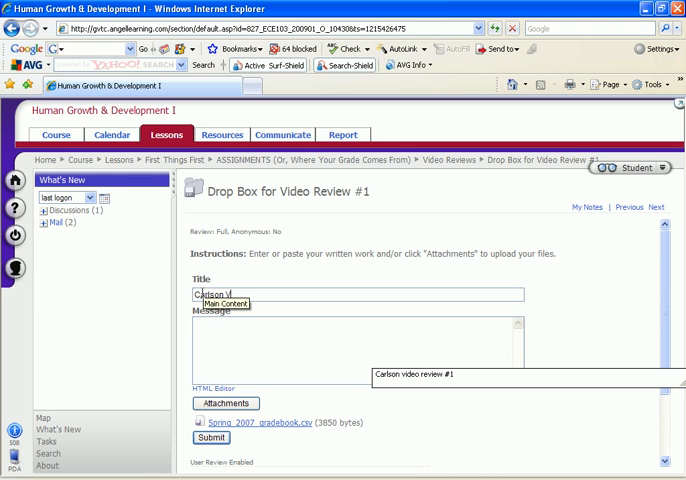
type("ideo")
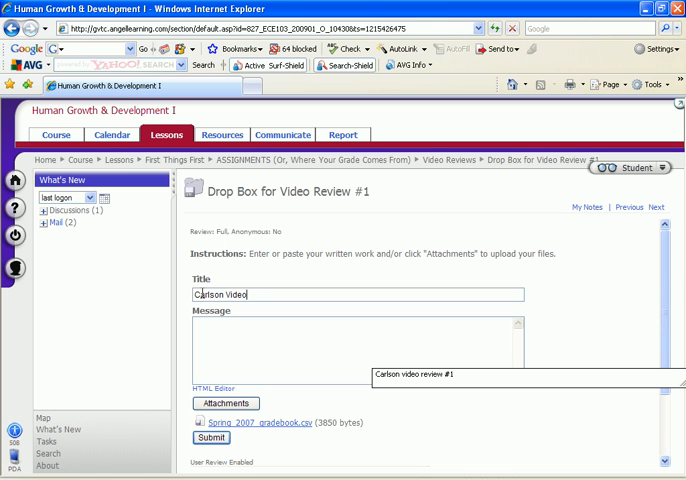
type("Review #1")
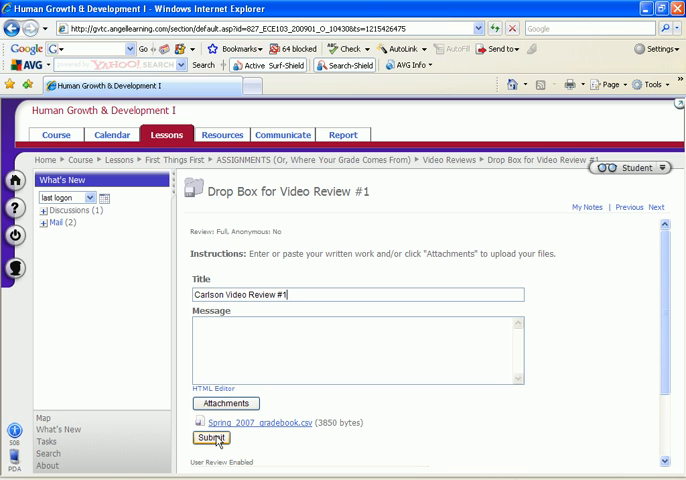
left_click(210, 437)
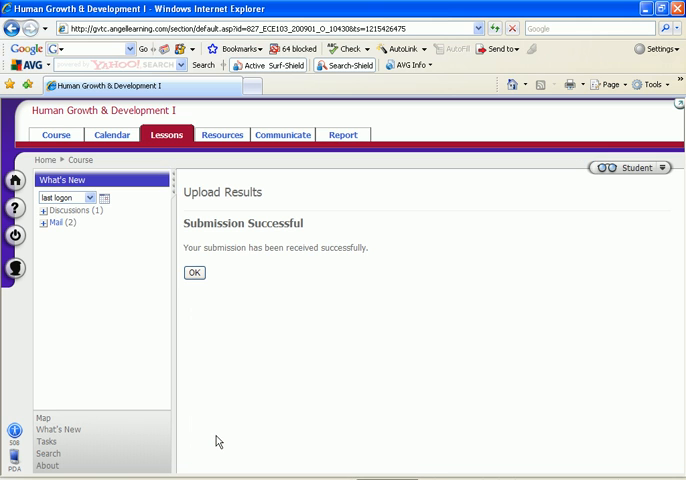
left_click(193, 272)
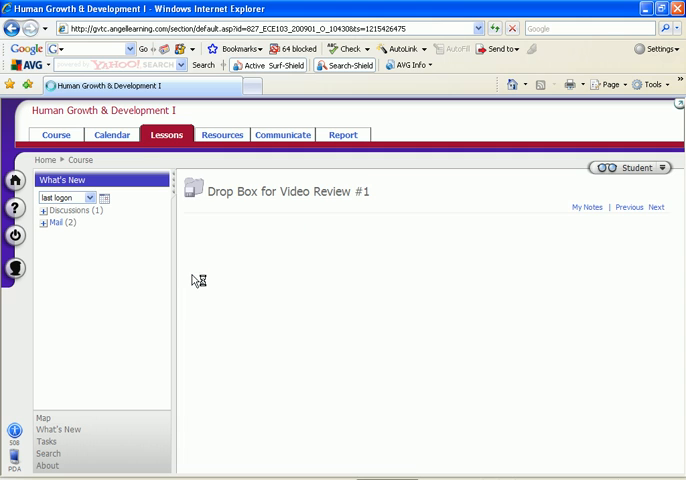
left_click(288, 191)
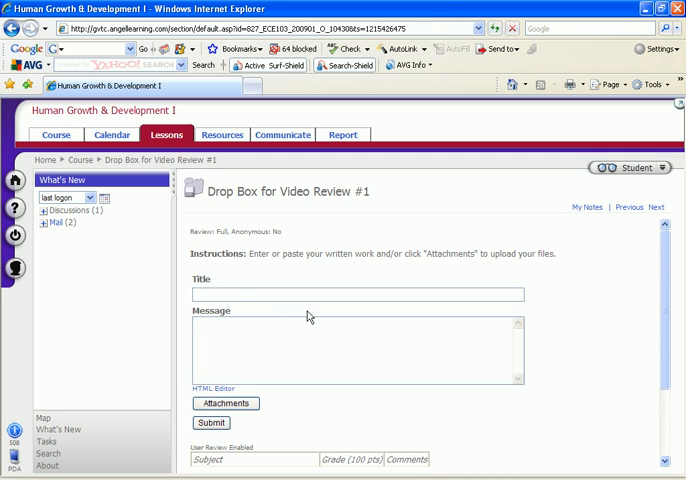
mouse_move(307, 308)
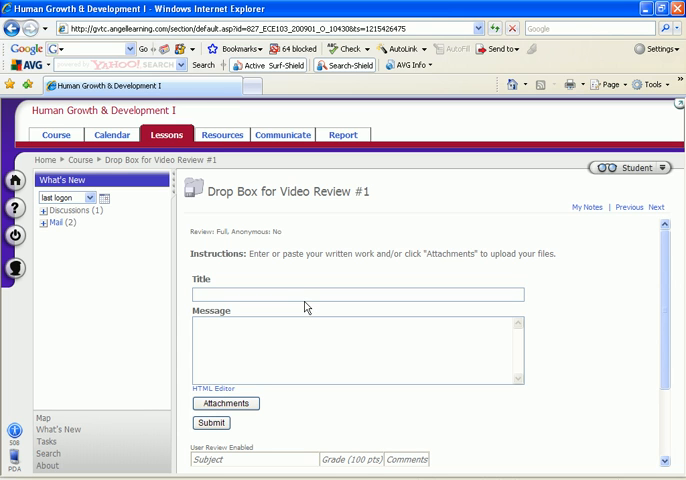